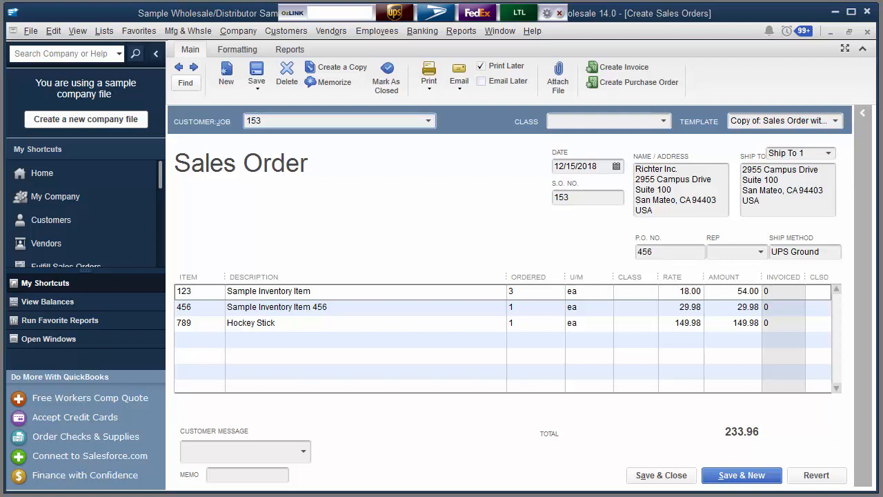
{"action": "mouse_move", "coordinate": [397, 58]}
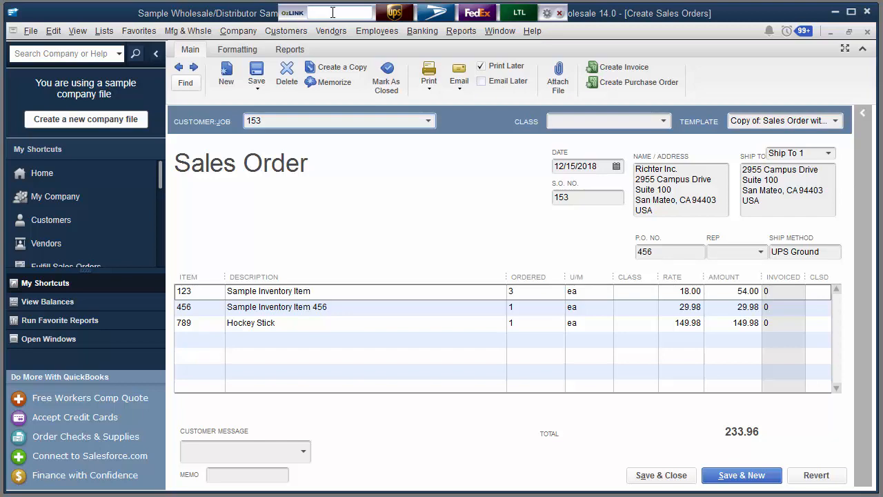
Launch OzLINK Package Content Verification for open sales order 153.
{"action": "left_click", "coordinate": [338, 120]}
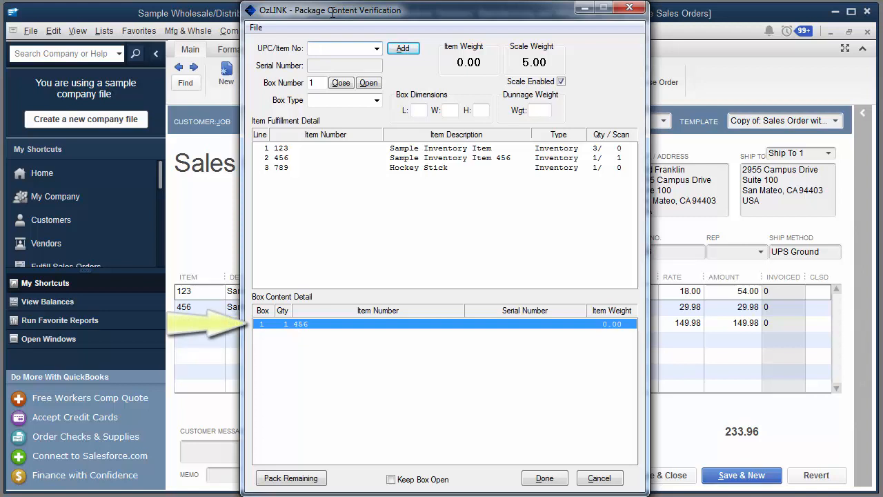
Add item 123 to box 1, set it as a 10×10×10 Box B, and close it.
{"action": "type", "text": "123"}
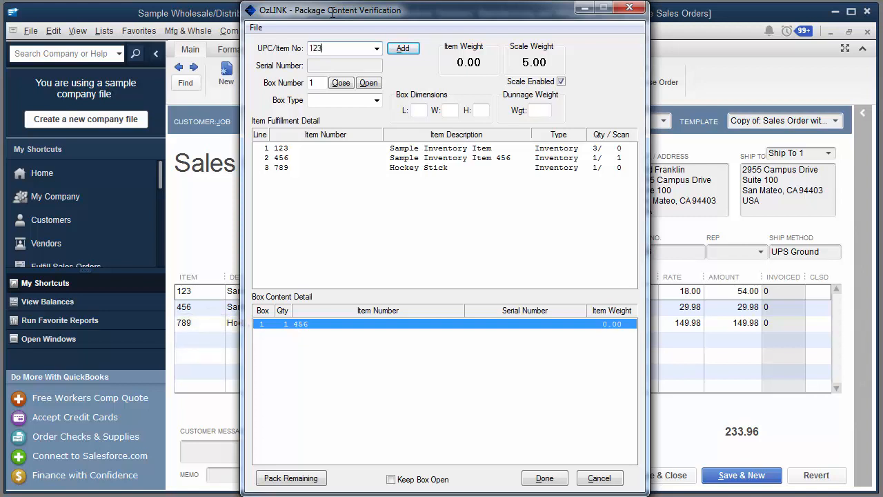
{"action": "left_click", "coordinate": [403, 47]}
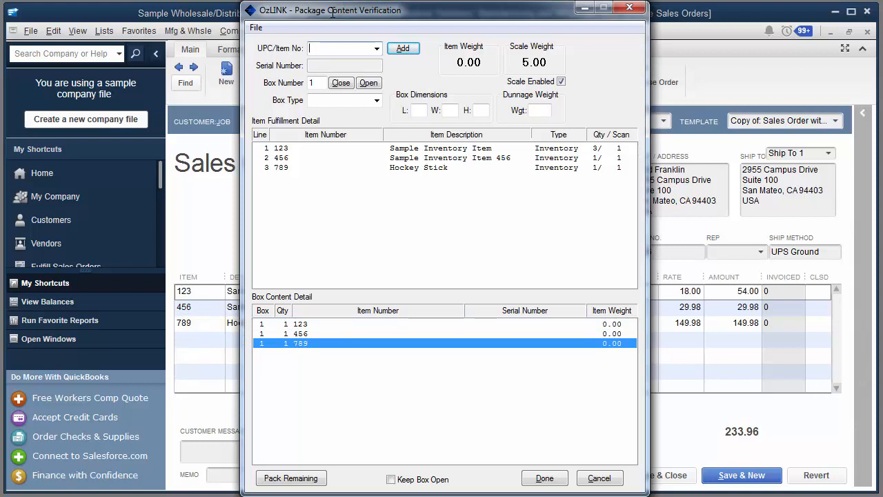
{"action": "mouse_move", "coordinate": [364, 102]}
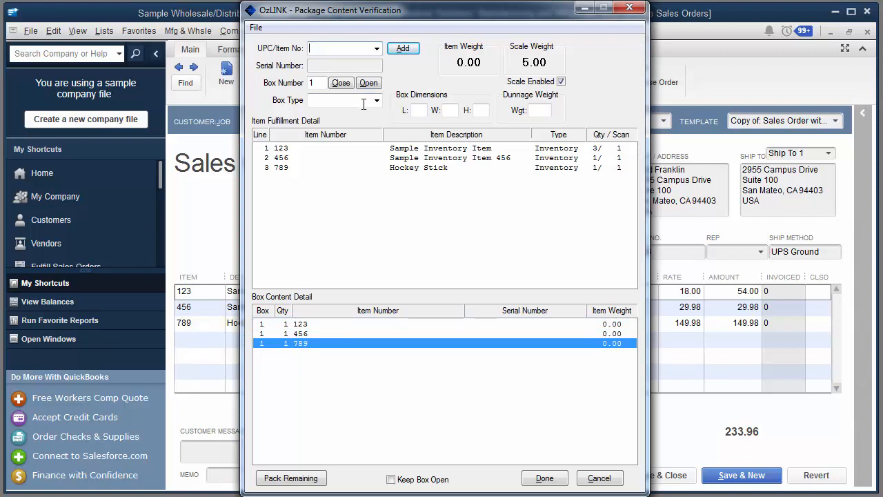
{"action": "mouse_move", "coordinate": [370, 119]}
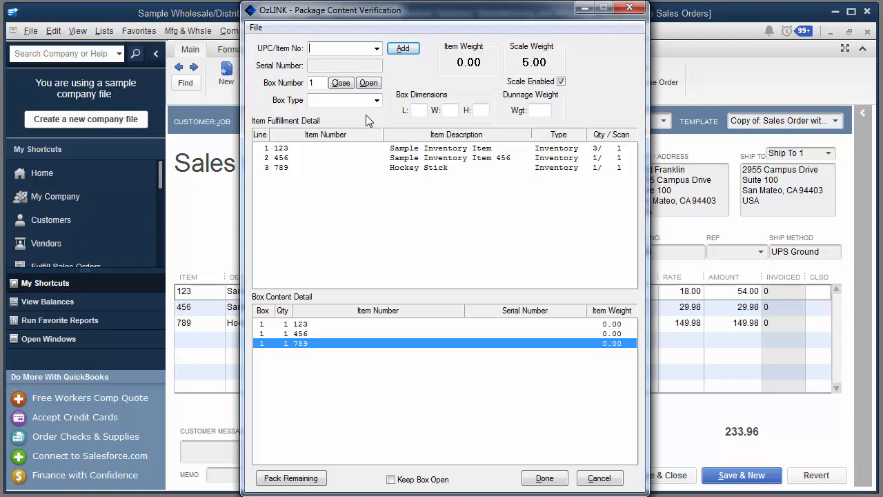
{"action": "mouse_move", "coordinate": [378, 118]}
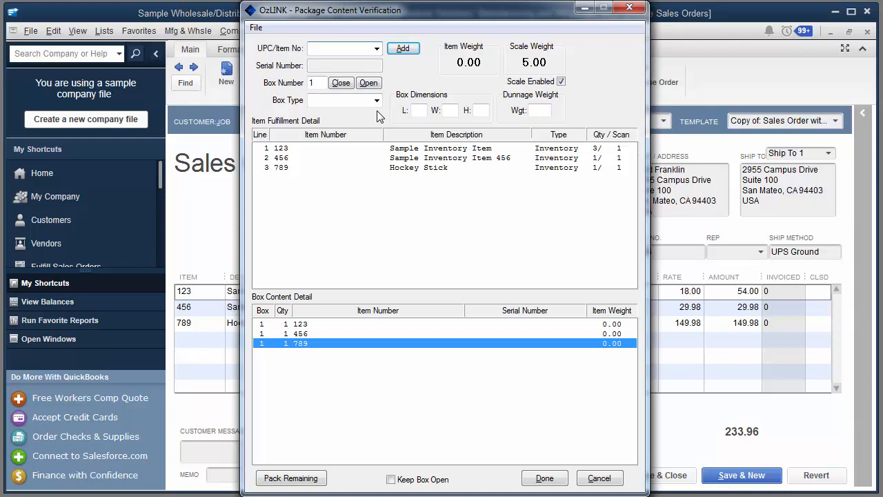
{"action": "left_click", "coordinate": [375, 99]}
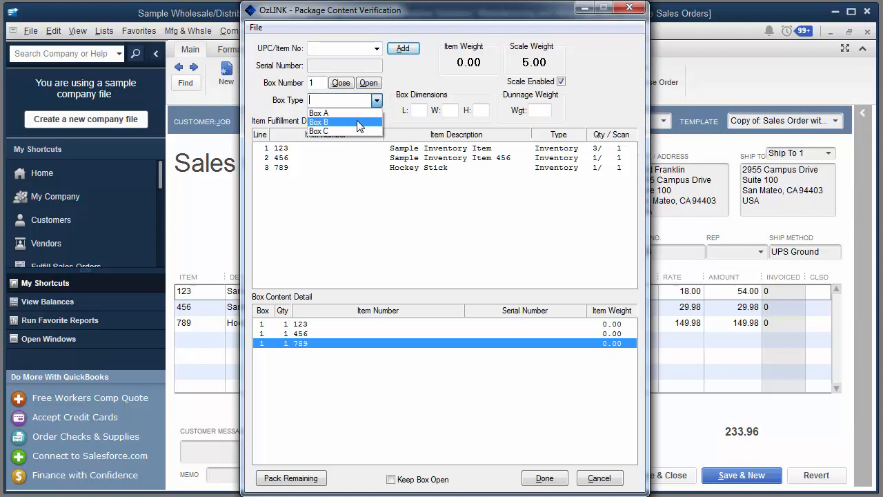
{"action": "left_click", "coordinate": [318, 122]}
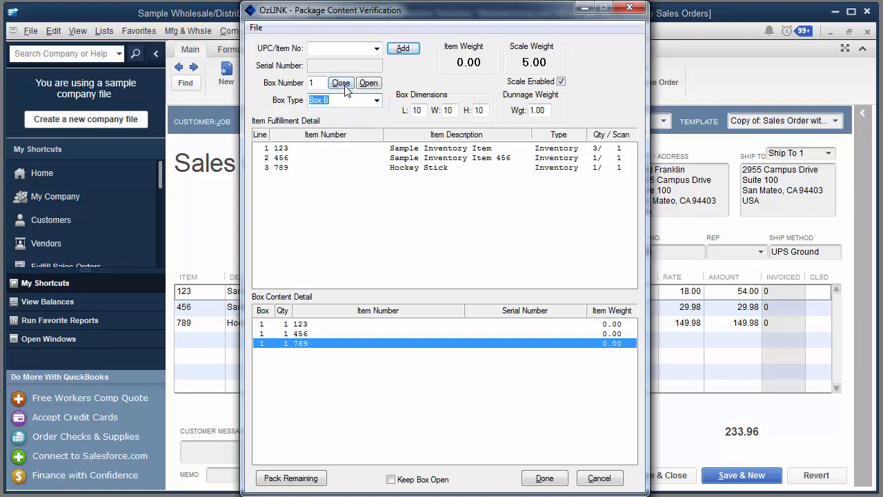
{"action": "left_click", "coordinate": [341, 83]}
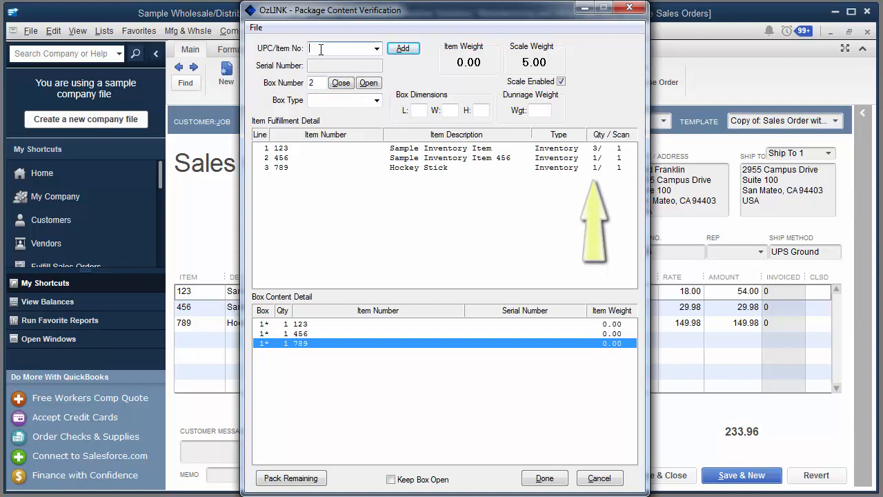
Attempt item 125 in box 2 and dismiss the not-on-this-order error.
{"action": "type", "text": "125"}
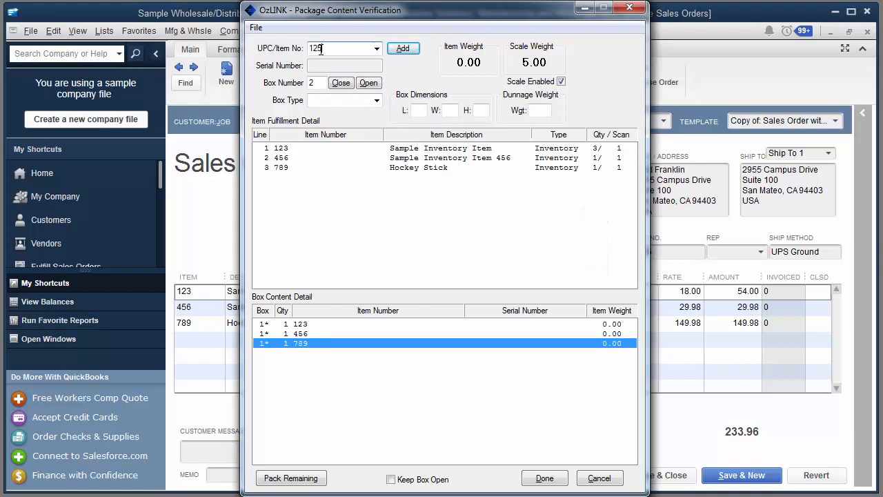
{"action": "left_click", "coordinate": [403, 47]}
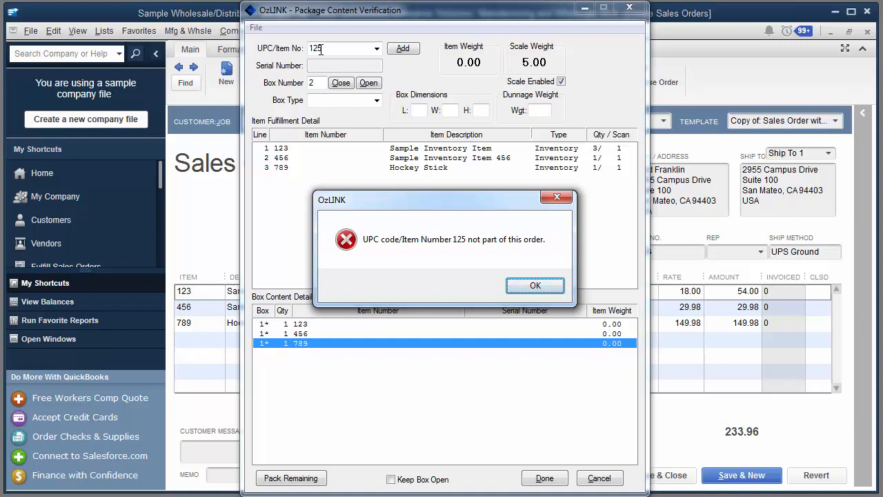
{"action": "left_click", "coordinate": [536, 284]}
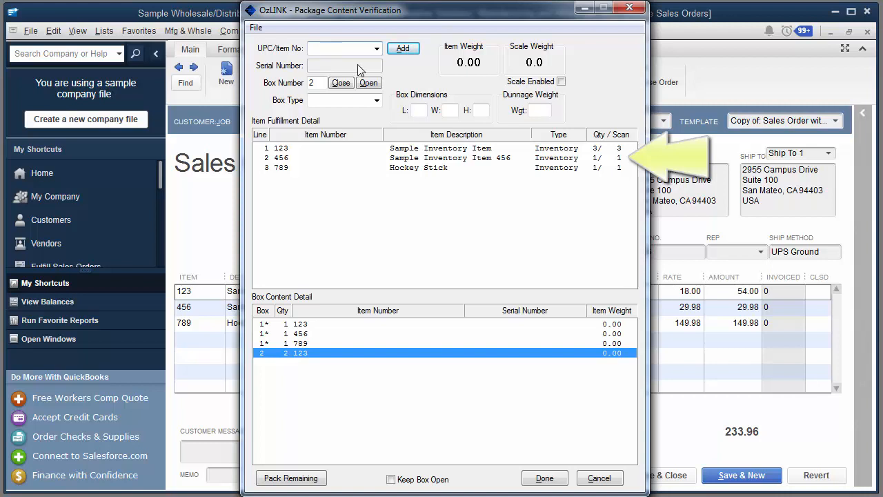
Choose a box type for box 2, close it, and mark packing Done.
{"action": "left_click", "coordinate": [376, 99]}
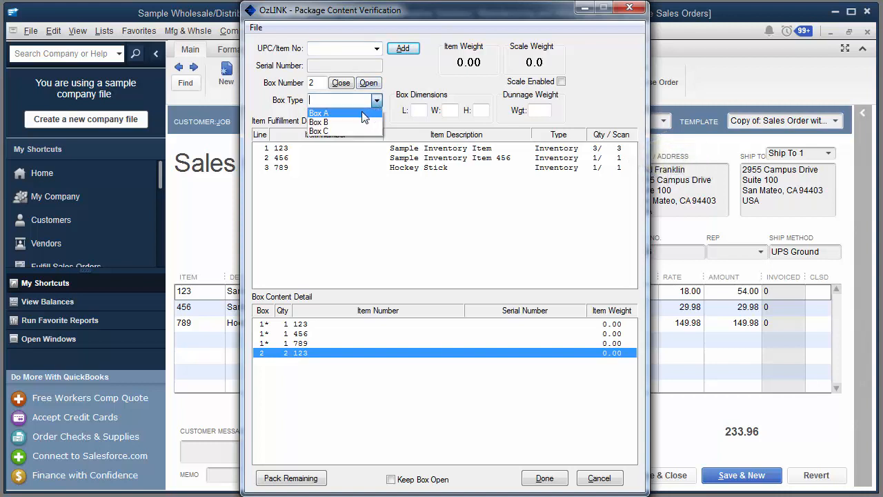
{"action": "left_click", "coordinate": [319, 113]}
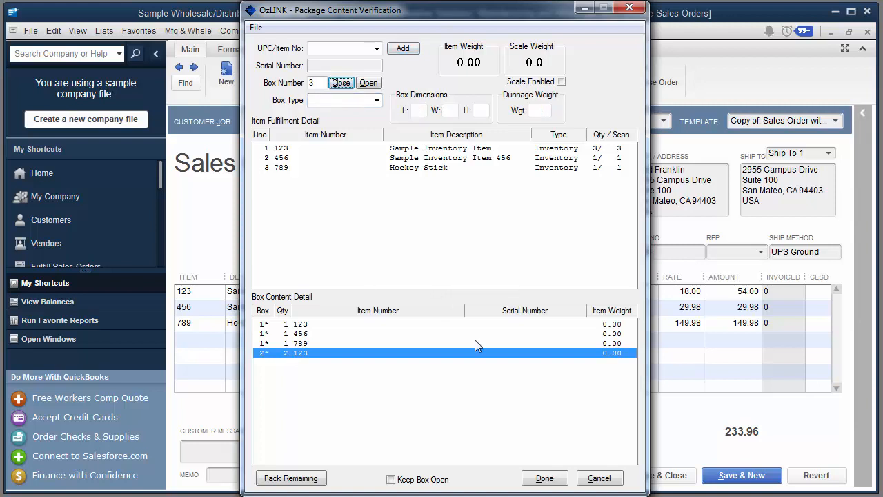
{"action": "mouse_move", "coordinate": [544, 478]}
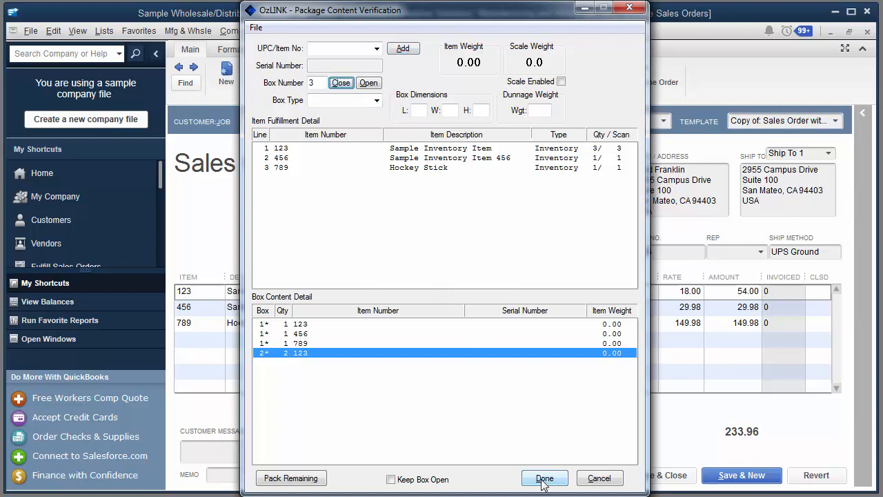
{"action": "left_click", "coordinate": [544, 477]}
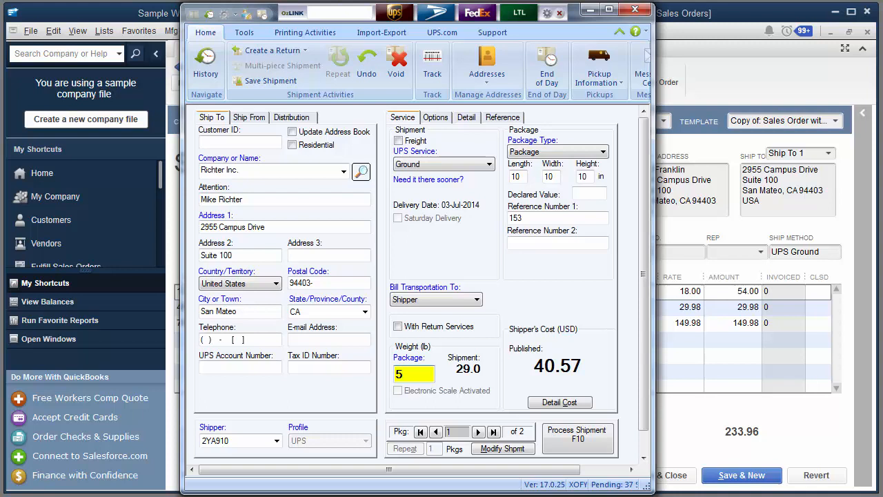
Review the shipment details and process the two-package UPS Ground shipment to Richter Inc.
{"action": "left_click", "coordinate": [414, 374]}
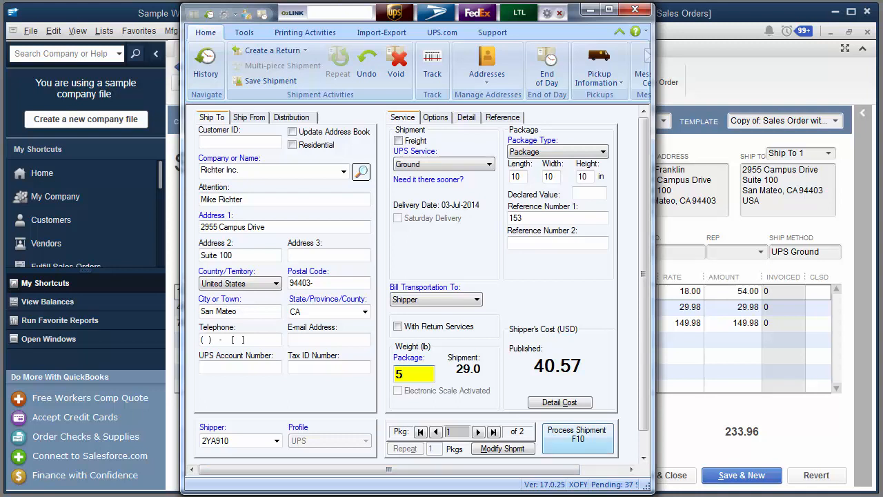
{"action": "left_click", "coordinate": [578, 439]}
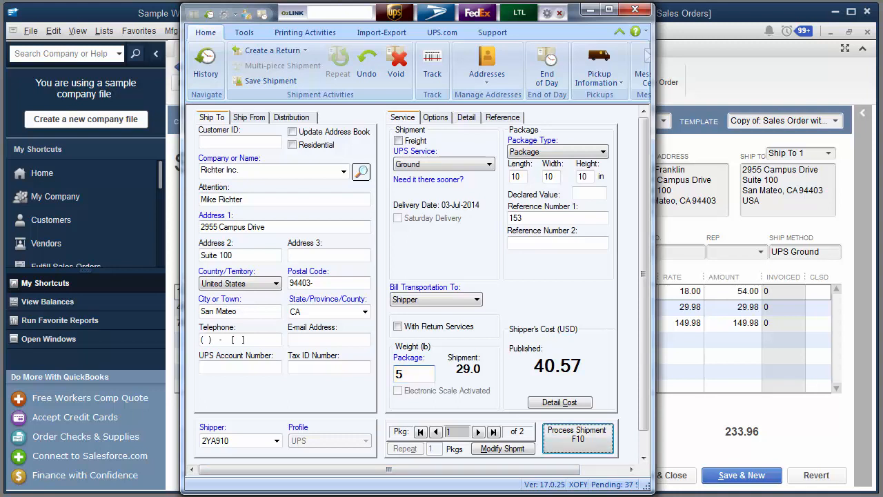
{"action": "left_click", "coordinate": [577, 439]}
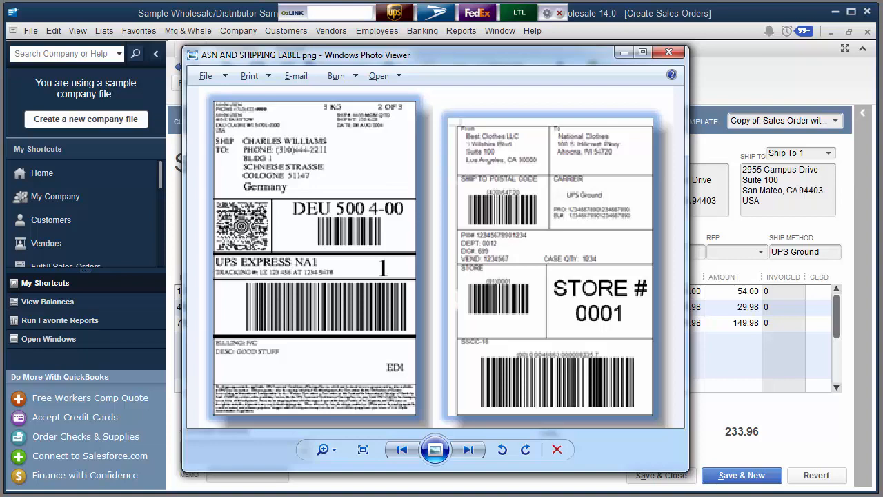
Close the label image to return to sales order 153 with its tracking numbers.
{"action": "left_click", "coordinate": [668, 53]}
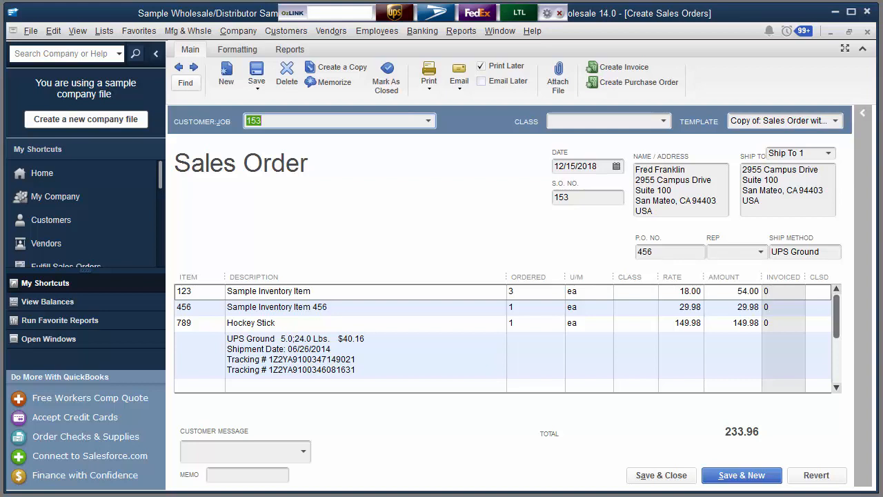